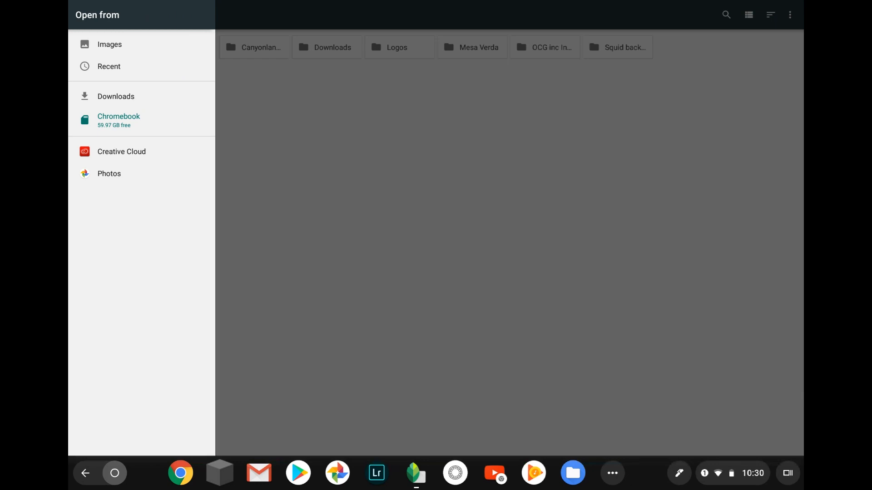
# Choose the black dog photo from the Photos library and load it for editing
pyautogui.click(109, 174)
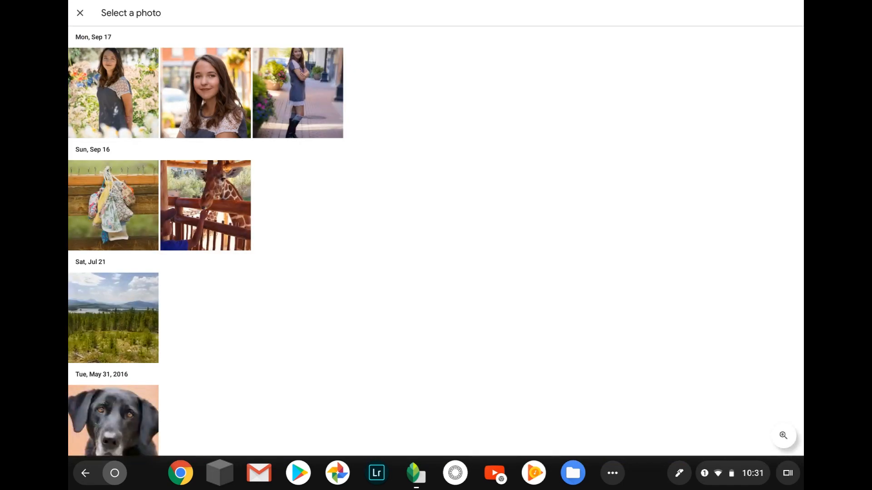
pyautogui.scroll(-3)
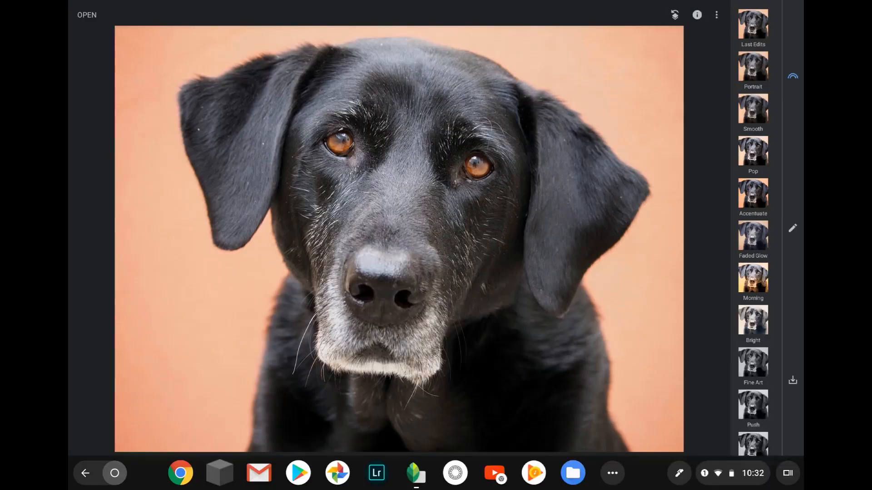
pyautogui.scroll(-3)
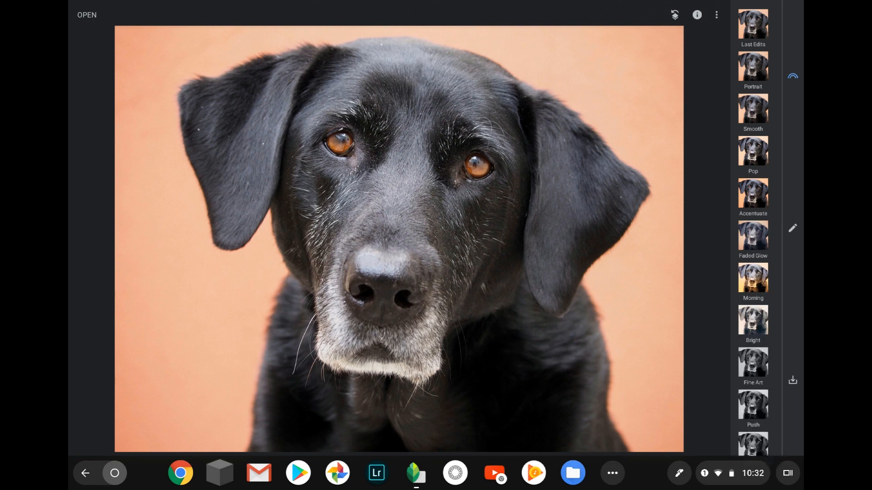
pyautogui.click(752, 150)
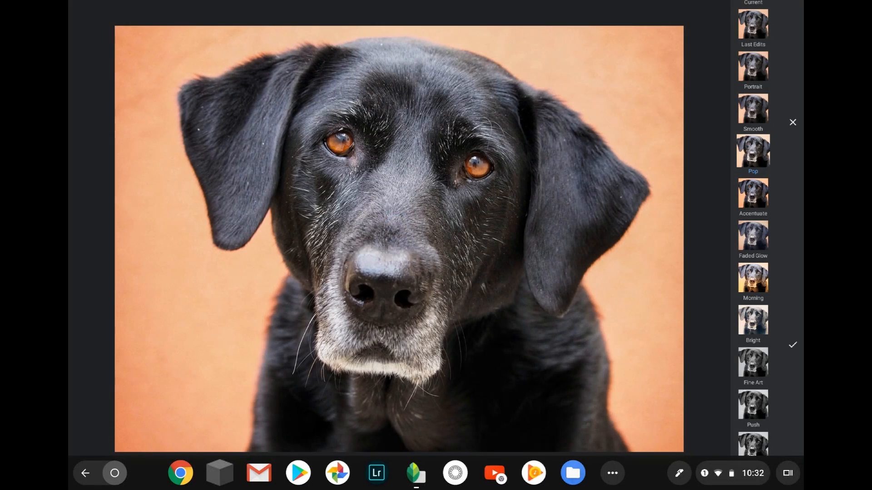
pyautogui.scroll(-3)
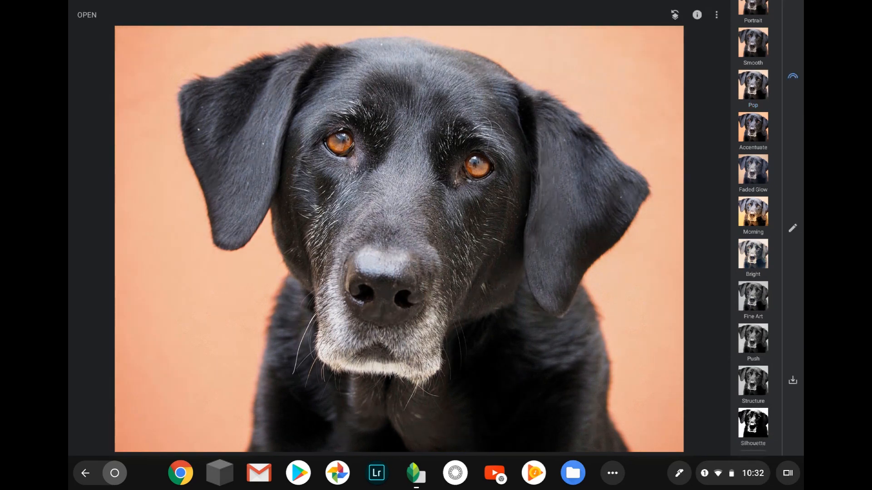
# Lower Saturation to -63 in Tune Image and return to the Looks strip
pyautogui.click(792, 228)
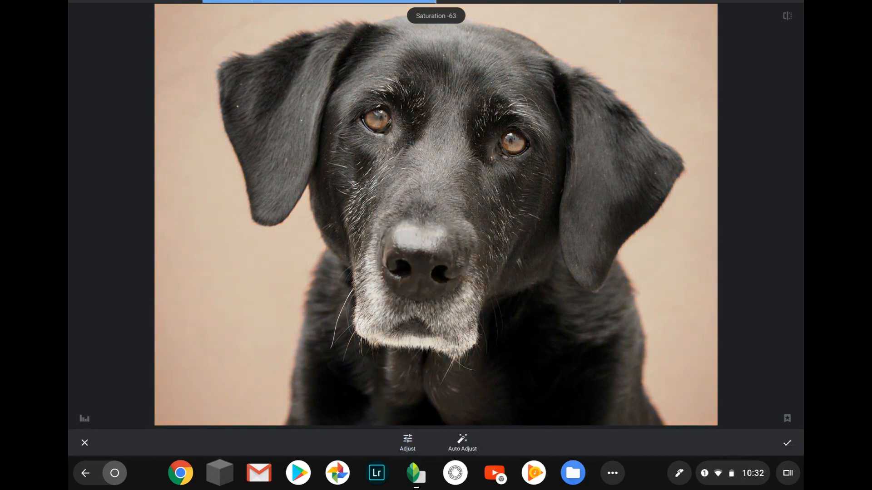
pyautogui.click(787, 442)
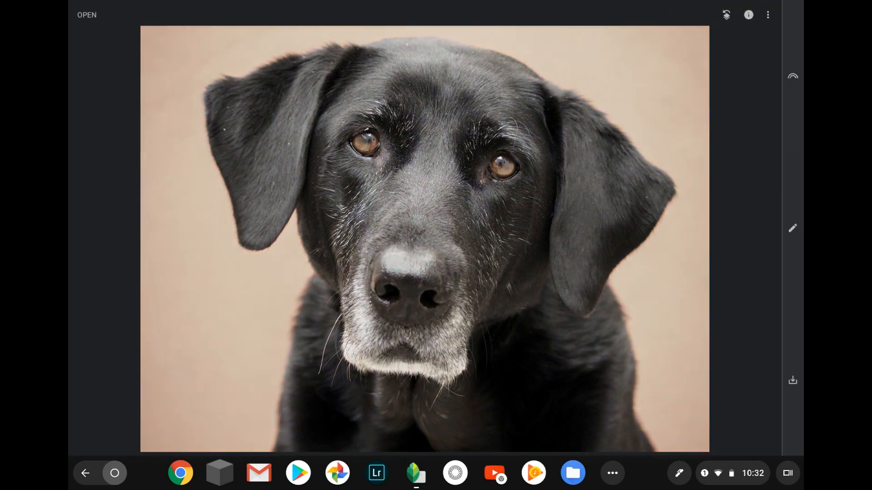
pyautogui.click(792, 228)
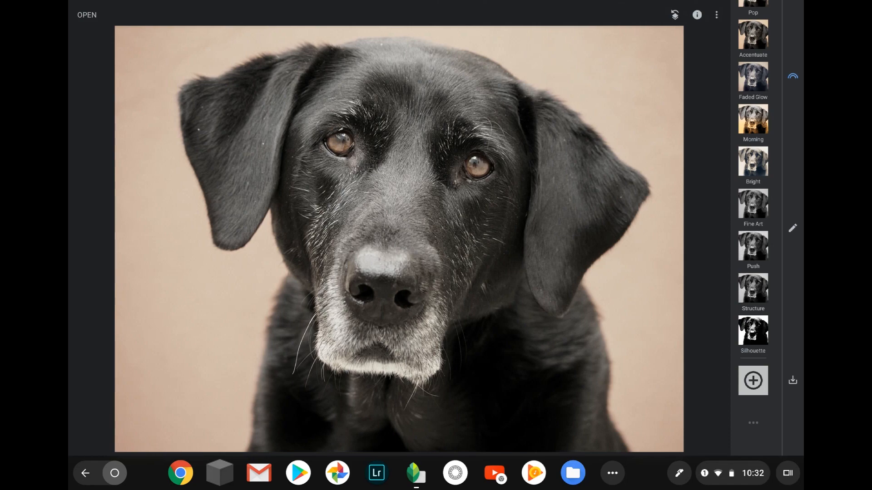
# Save the desaturated edit as a new custom look
pyautogui.click(752, 380)
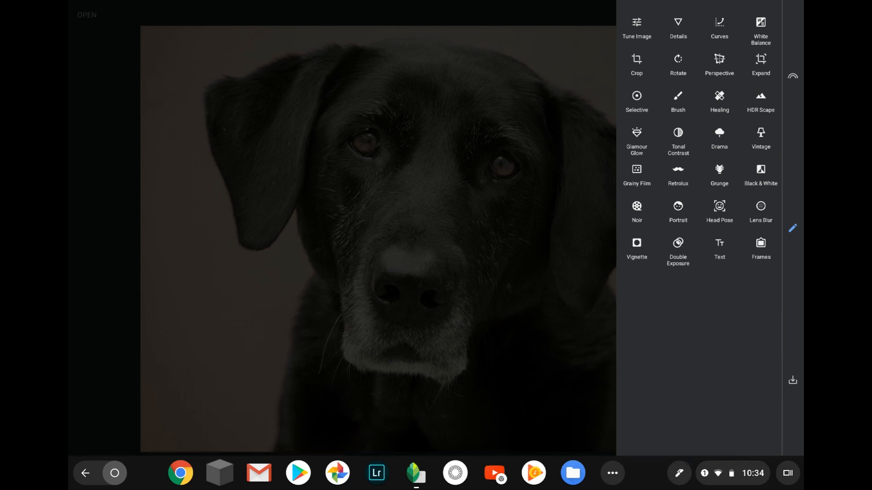
# Show the Share, Save, Export and Export as options for the photo
pyautogui.click(792, 381)
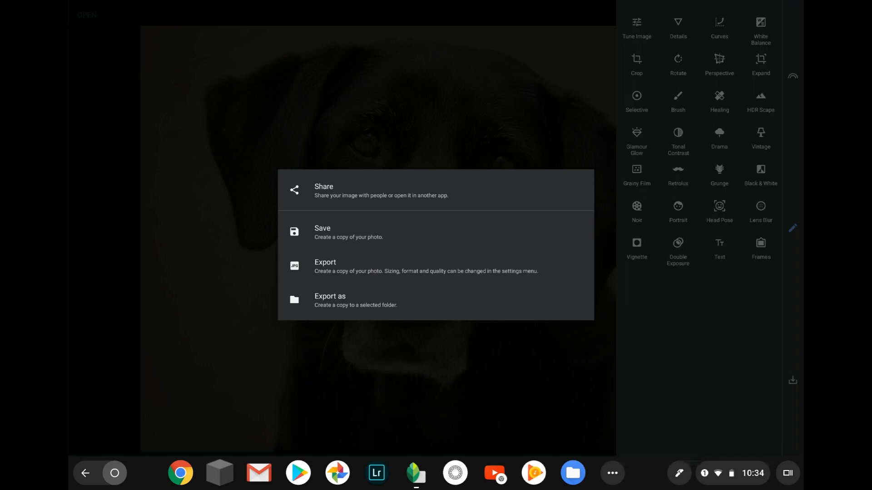
# Dismiss the export options to return to the desaturated portrait
pyautogui.click(330, 301)
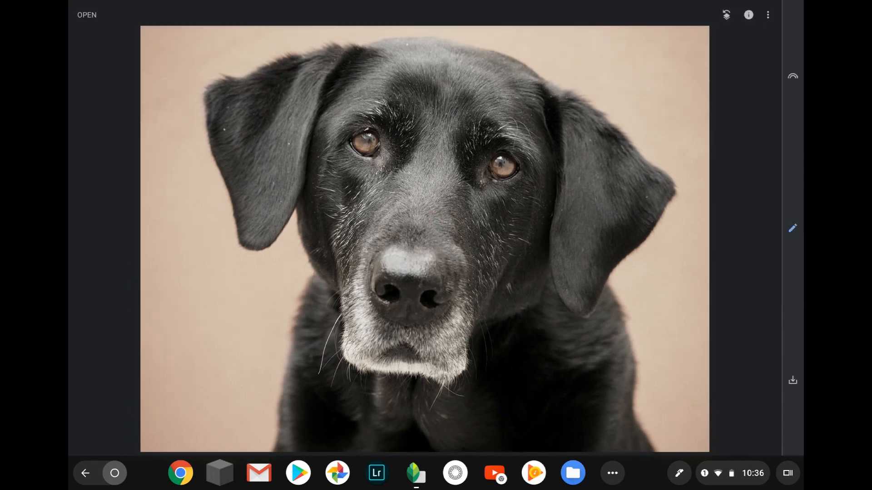
# Crop the dog portrait to the Square aspect ratio
pyautogui.click(792, 228)
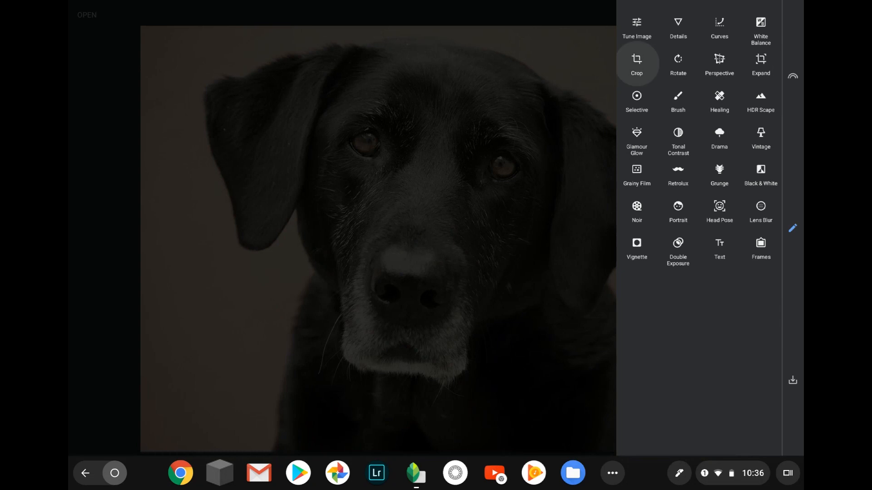
pyautogui.click(636, 64)
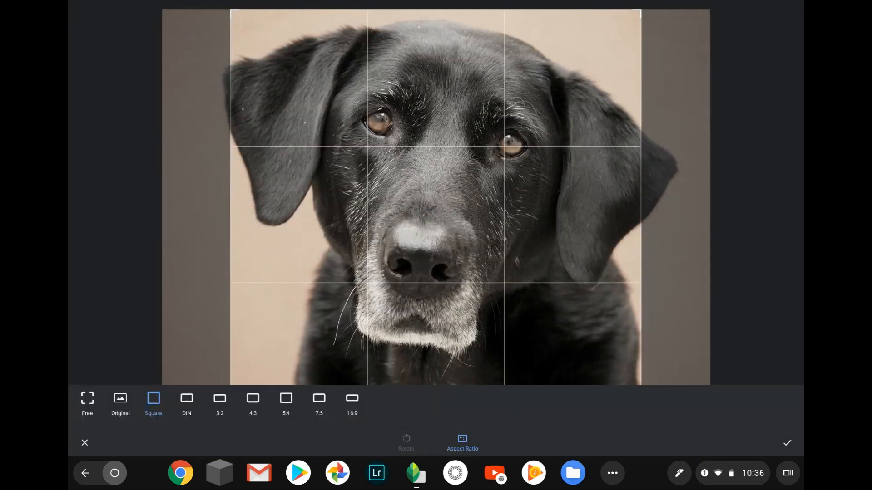
pyautogui.click(786, 443)
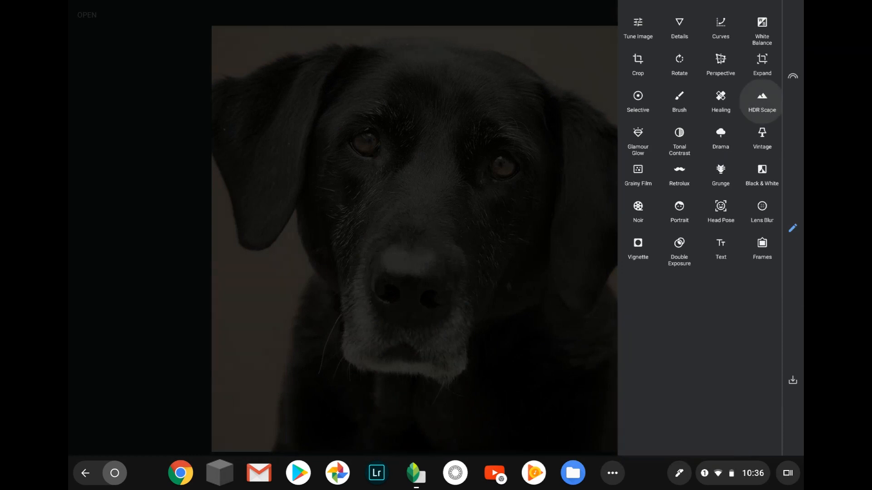
# Apply HDR Scape at Filter Strength +42 to the square portrait
pyautogui.click(761, 100)
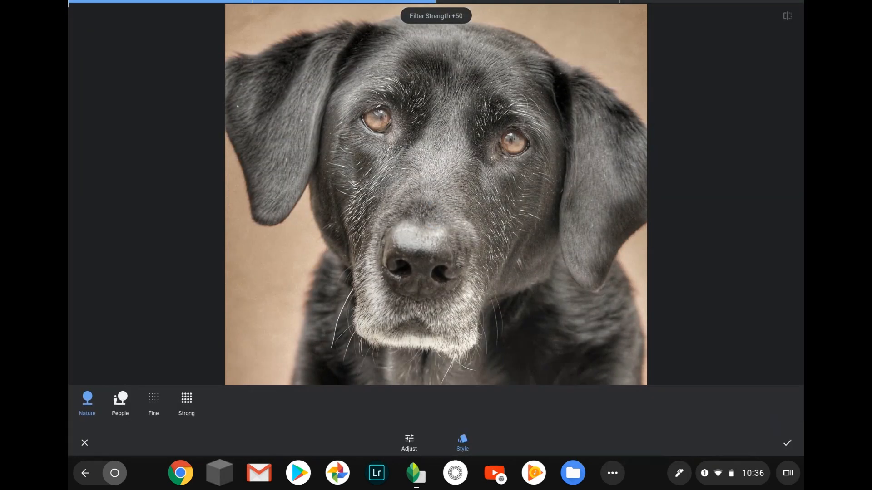
pyautogui.click(120, 403)
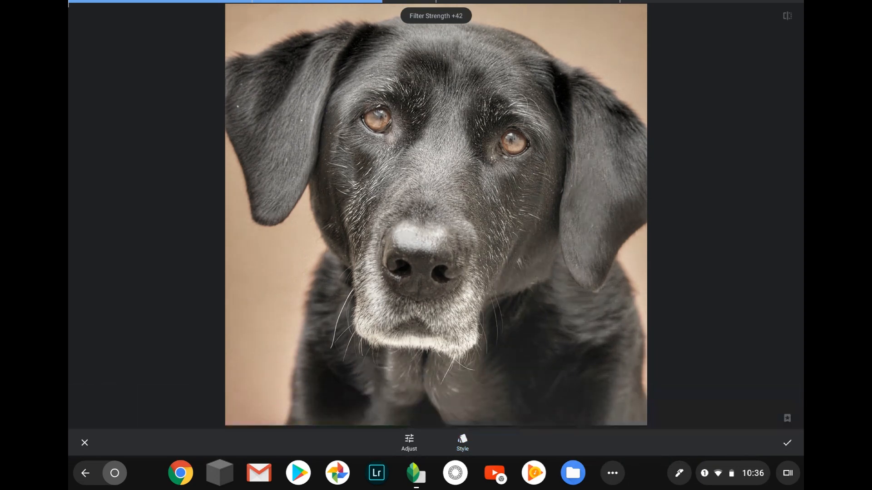
pyautogui.click(786, 443)
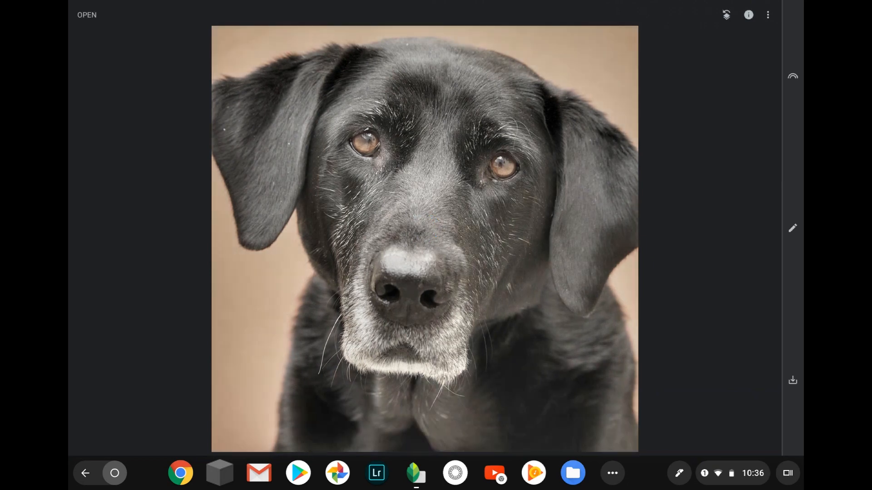
# View the edit stack, preview the Crop step, then return to the HDR Scape step
pyautogui.click(768, 15)
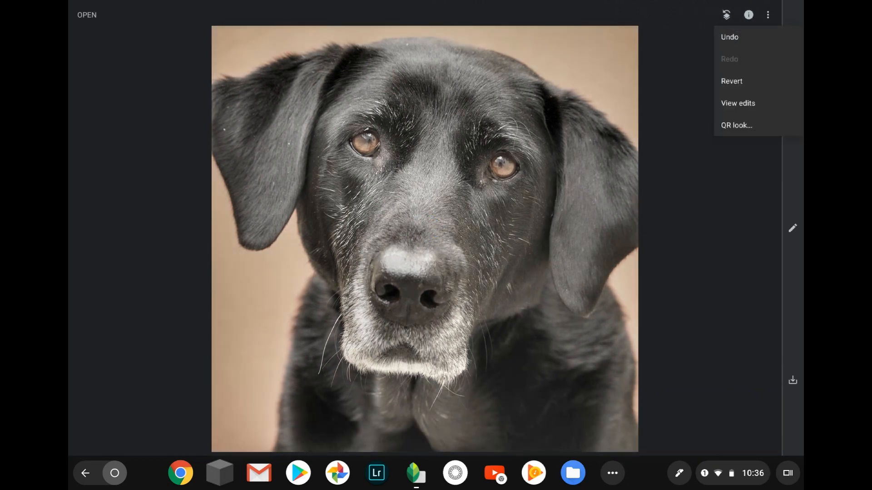
pyautogui.moveTo(738, 103)
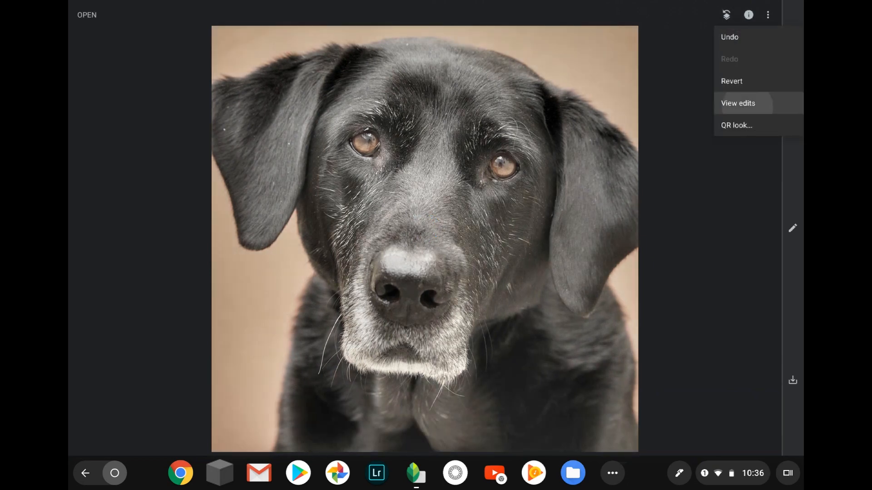
pyautogui.click(737, 103)
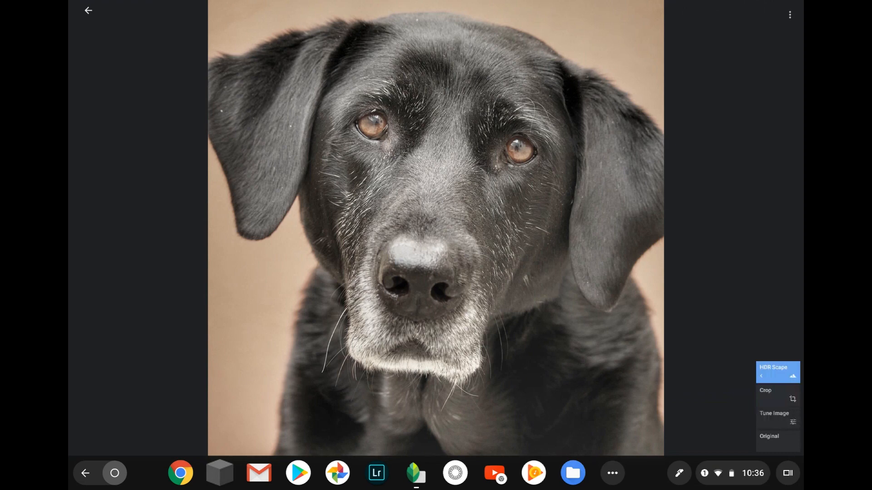
pyautogui.click(777, 395)
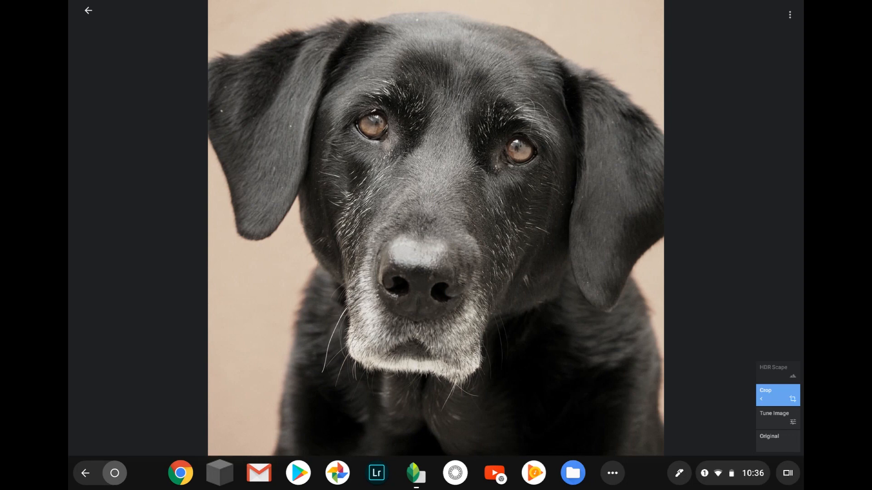
pyautogui.click(777, 370)
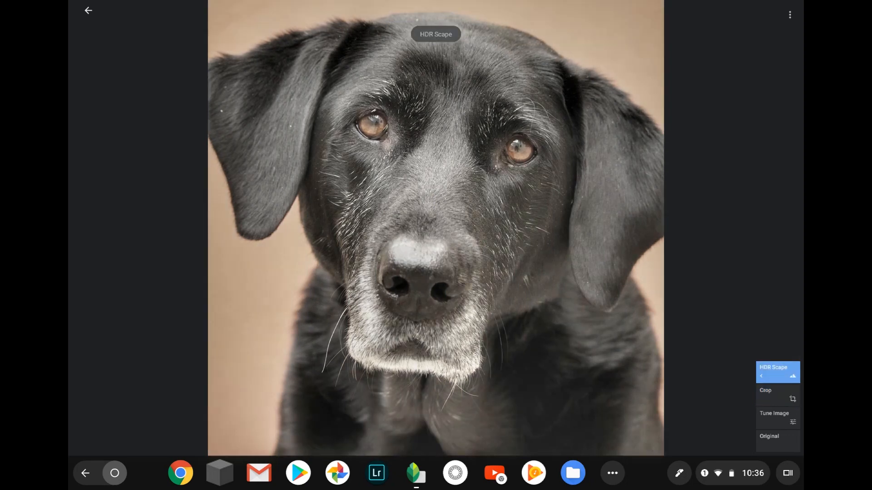